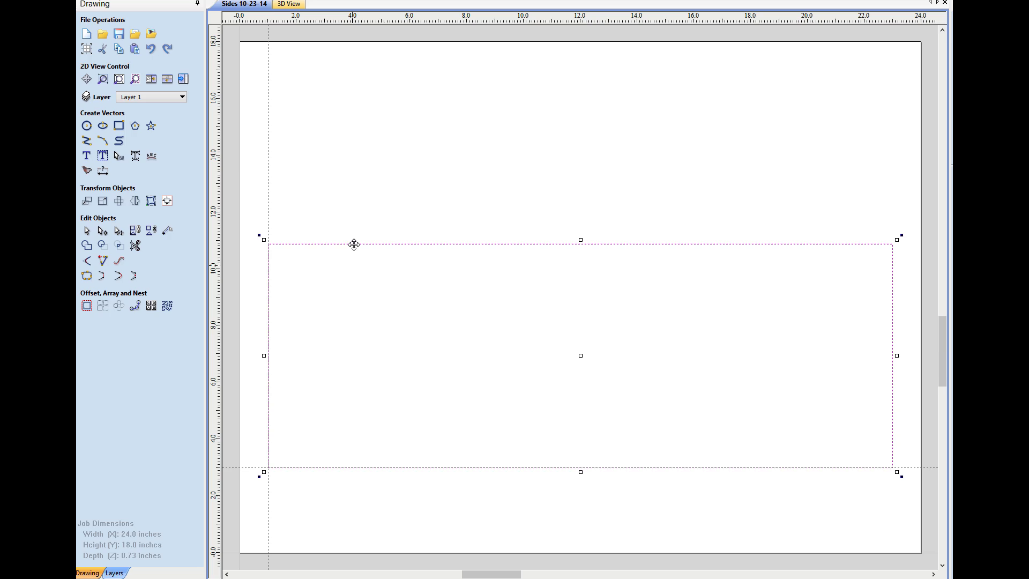
Draw 0.2375 in screw circles at the corners of the side panel outline.
click(84, 126)
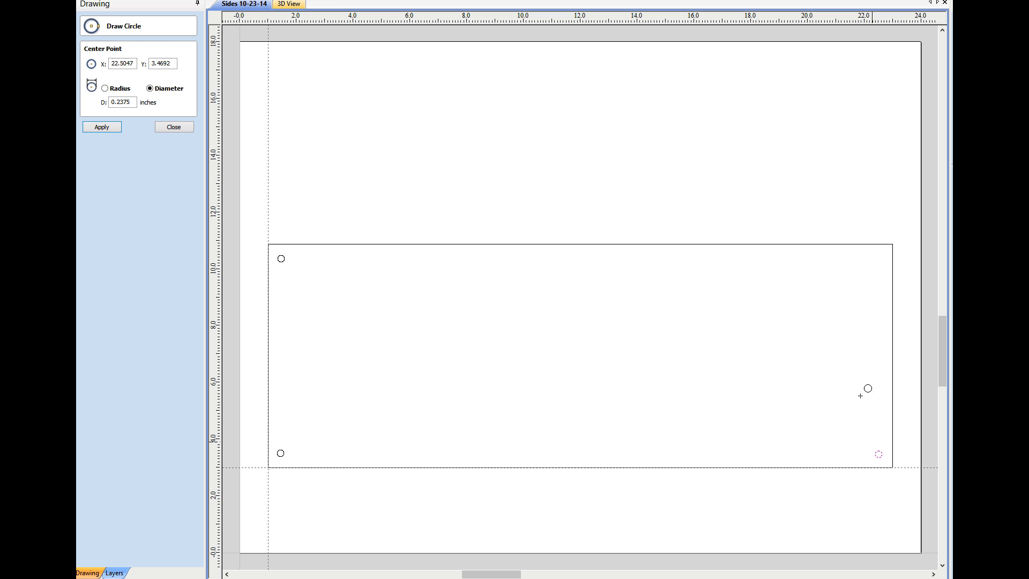
click(173, 127)
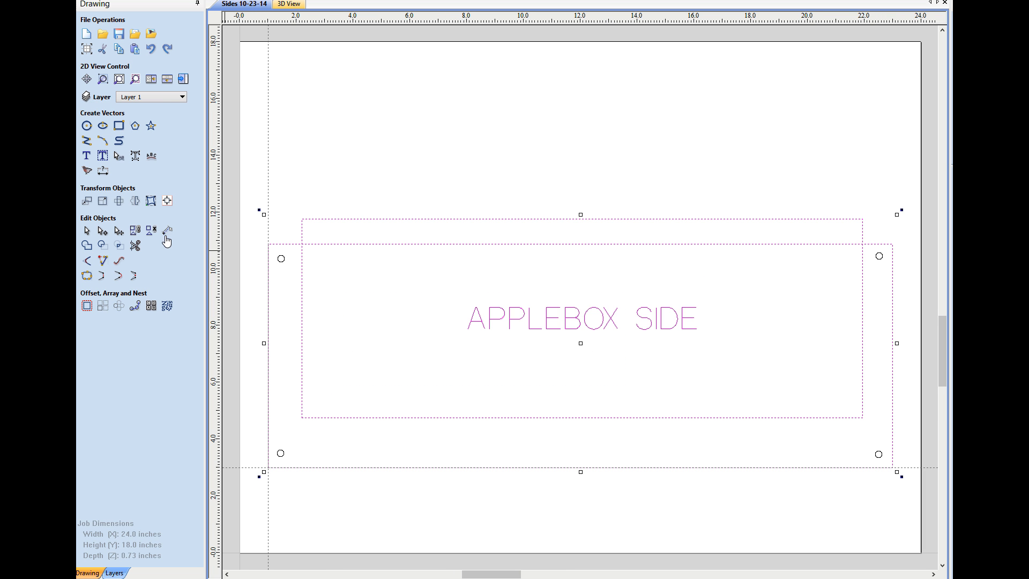
Offset the inner rectangle outwards by 0.25 in to create a rounded border.
click(167, 231)
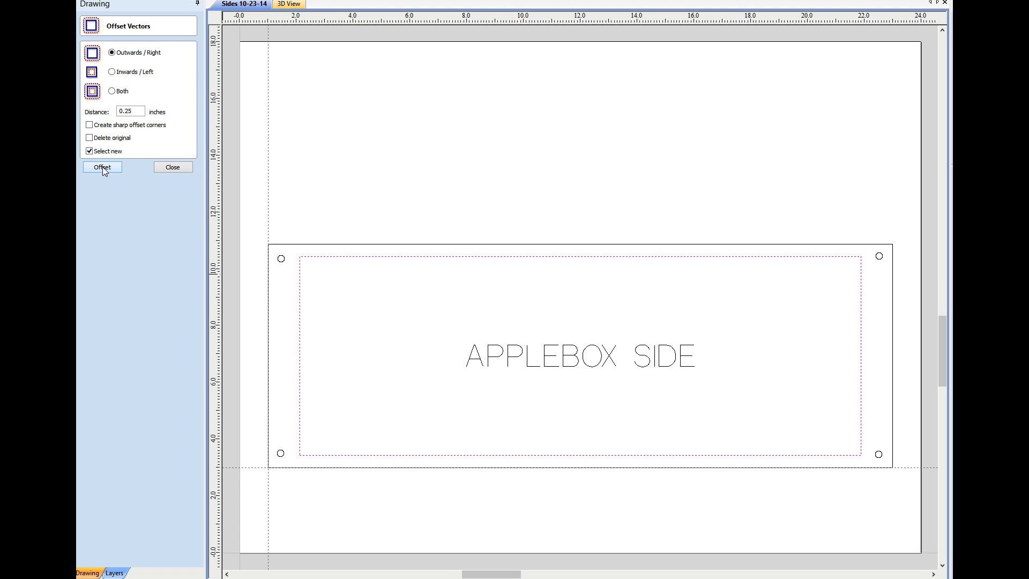
click(102, 166)
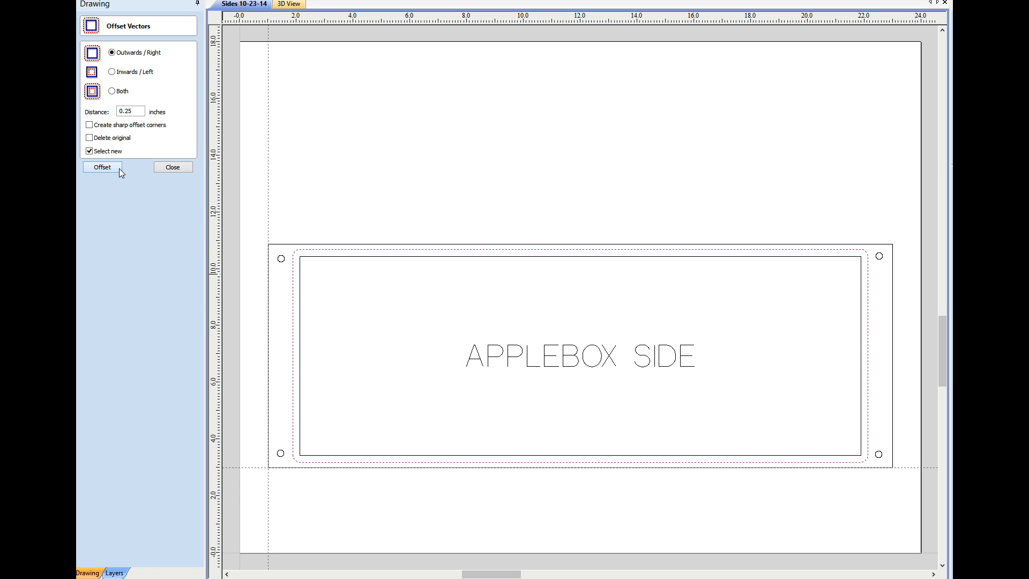
mouse_move(289, 267)
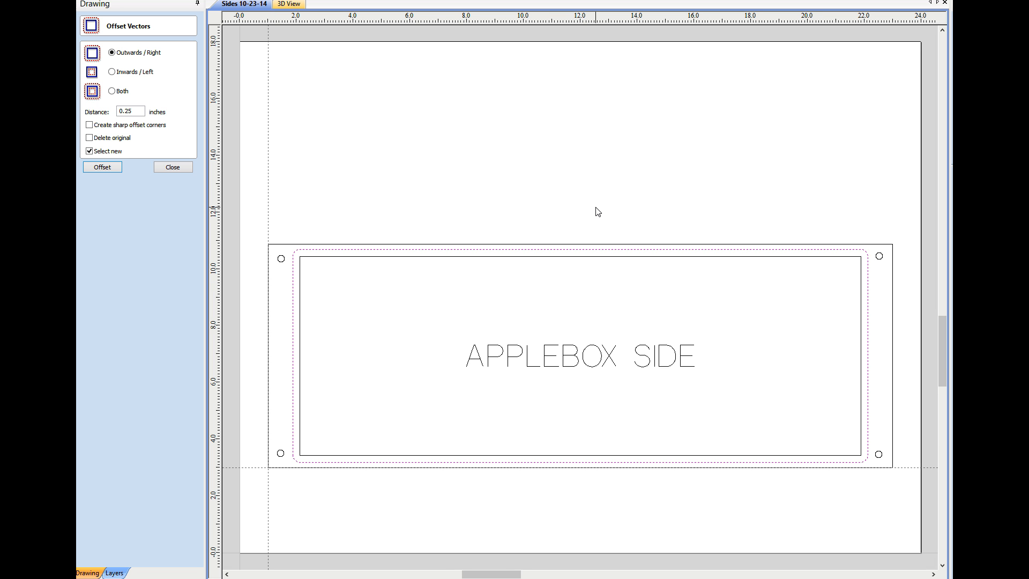
click(172, 167)
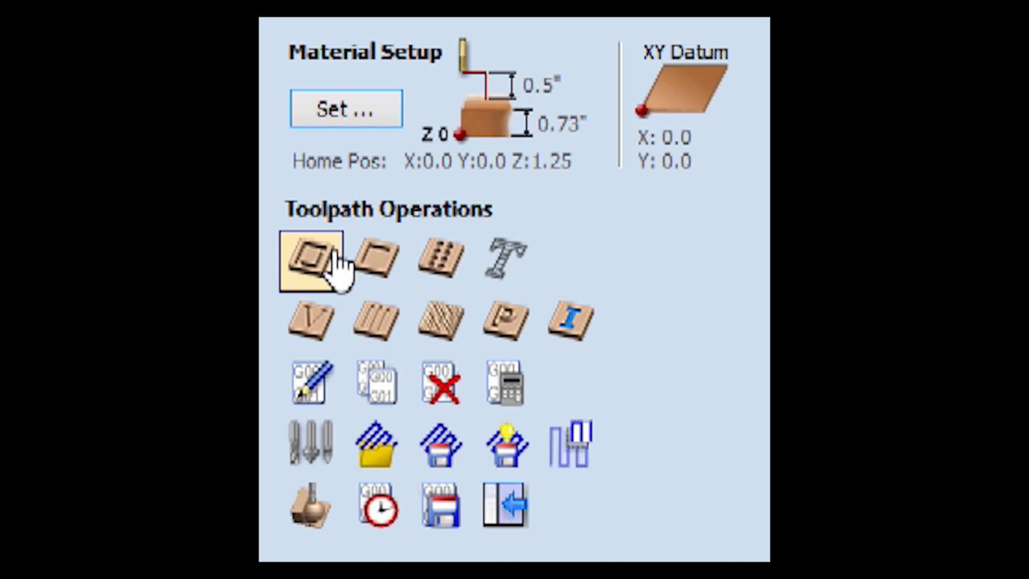
mouse_move(317, 267)
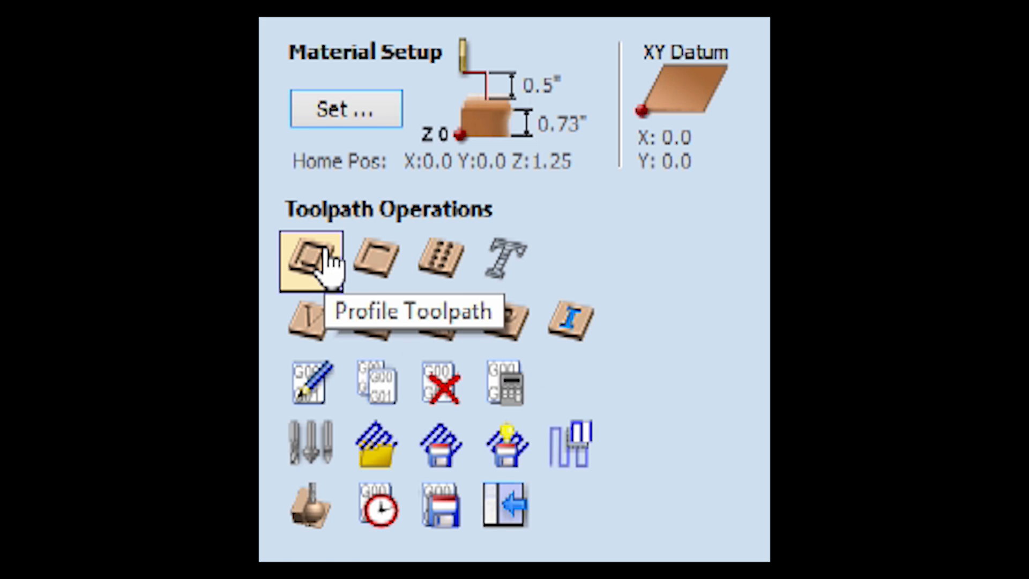
Start a new Profile Toolpath from Toolpath Operations.
click(309, 261)
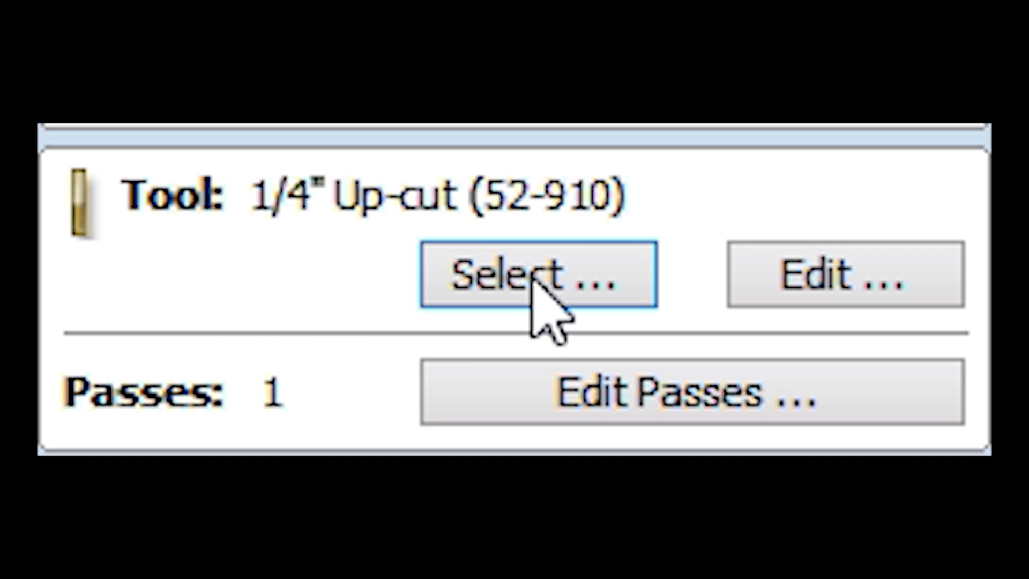
Choose a router bit for the profile toolpath from the Tool Database.
click(536, 277)
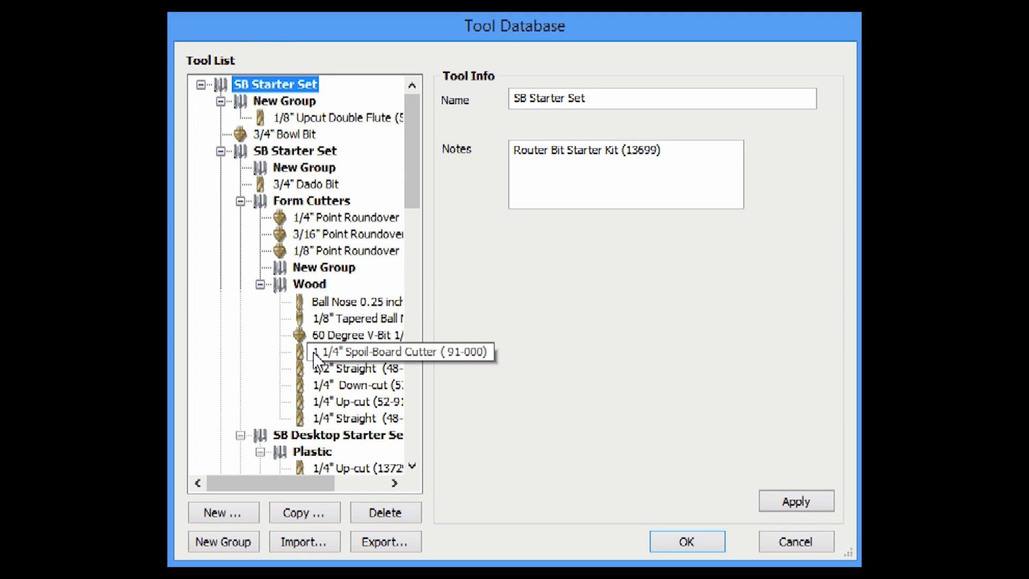
scroll(down, 3)
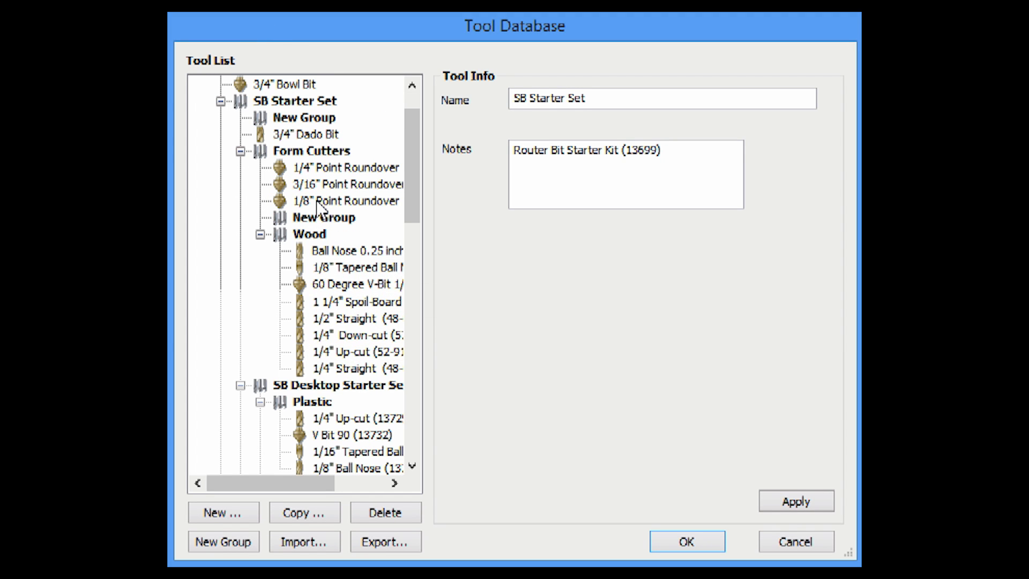
click(337, 200)
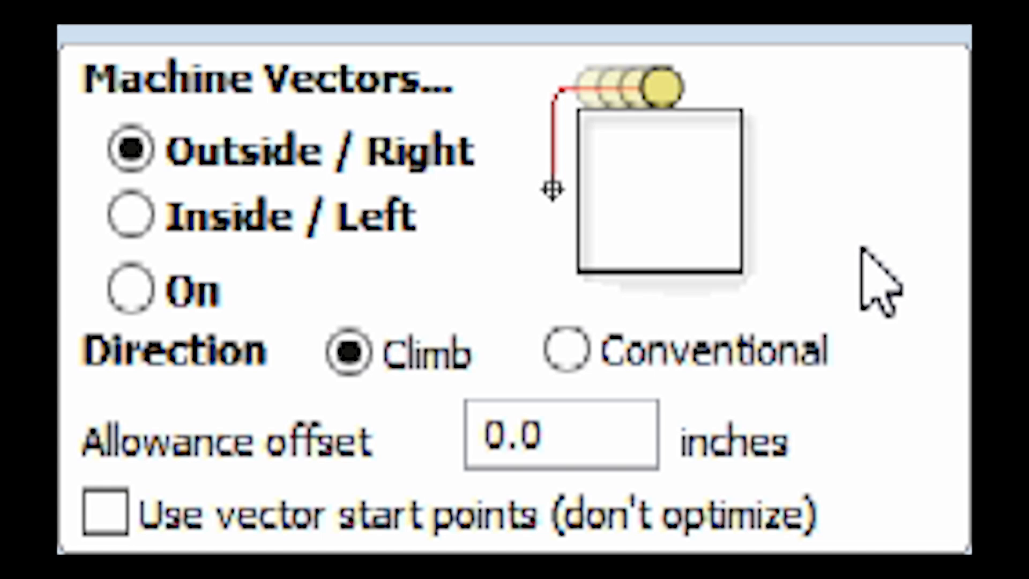
mouse_move(804, 270)
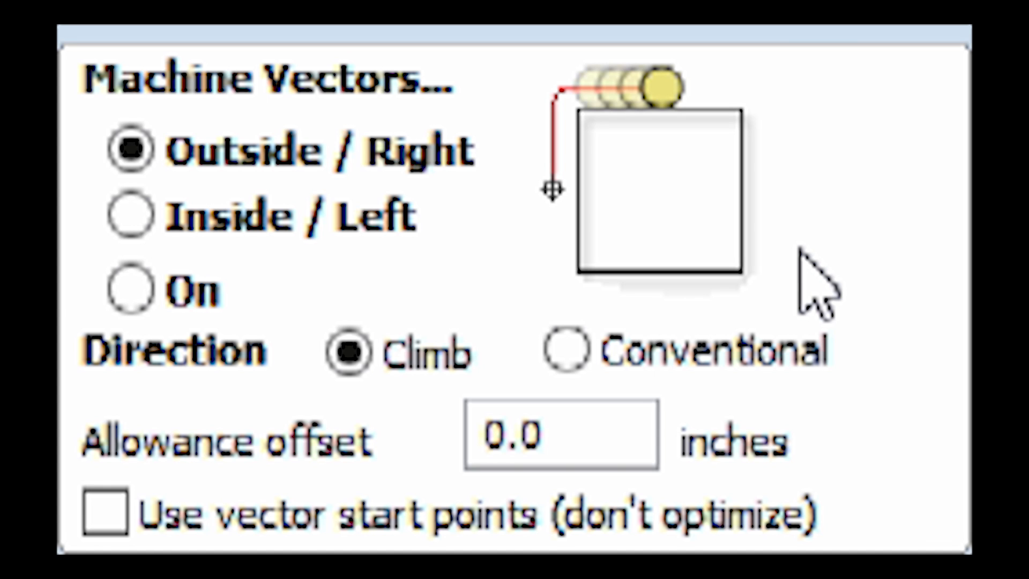
Set Machine Vectors to On so the profile cuts directly on the vectors.
click(128, 153)
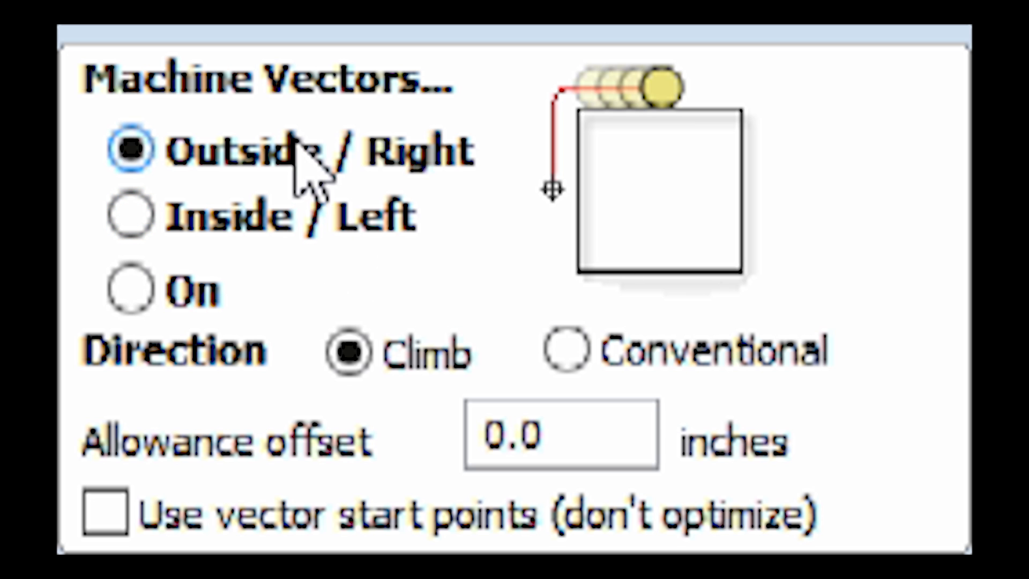
click(128, 293)
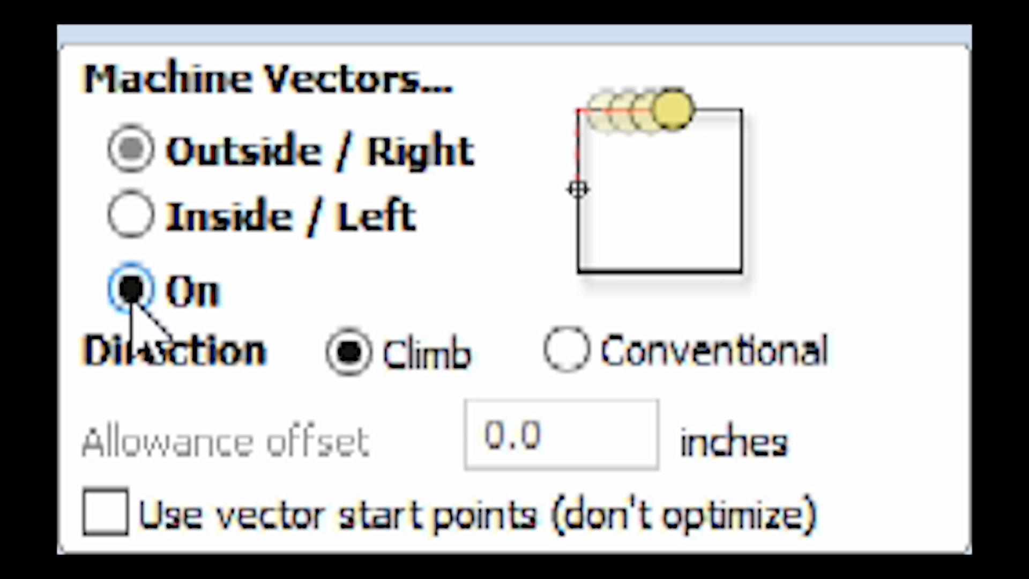